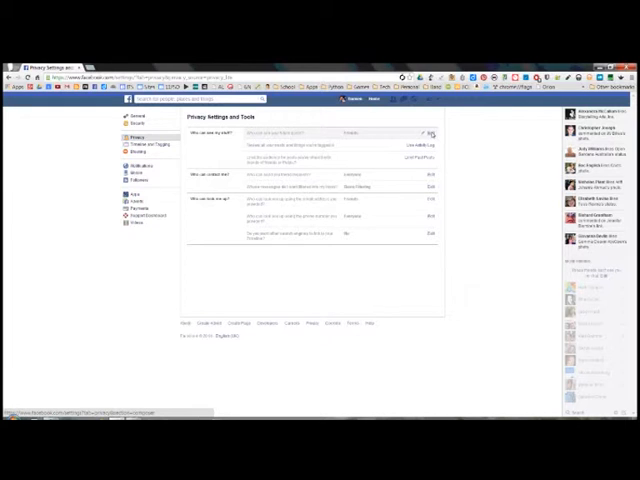
- Set the audience for future posts to Friends only
left_click(428, 132)
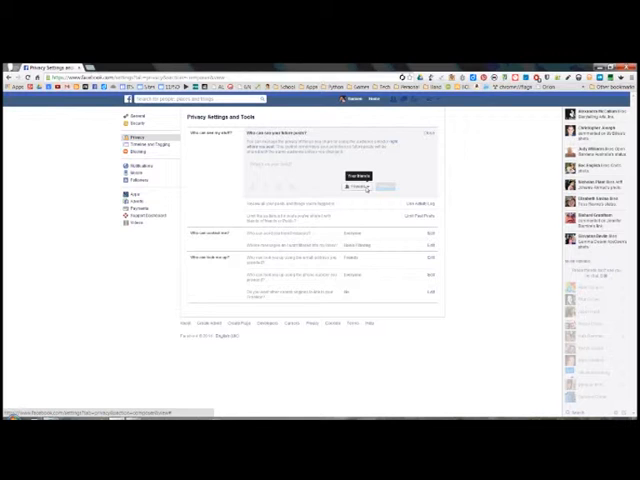
left_click(356, 188)
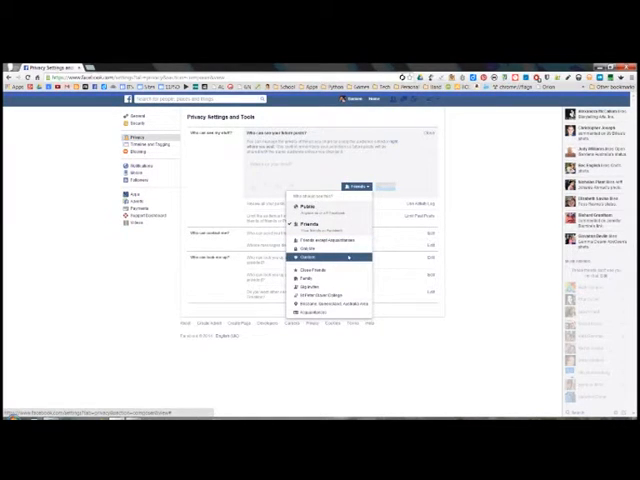
mouse_move(330, 270)
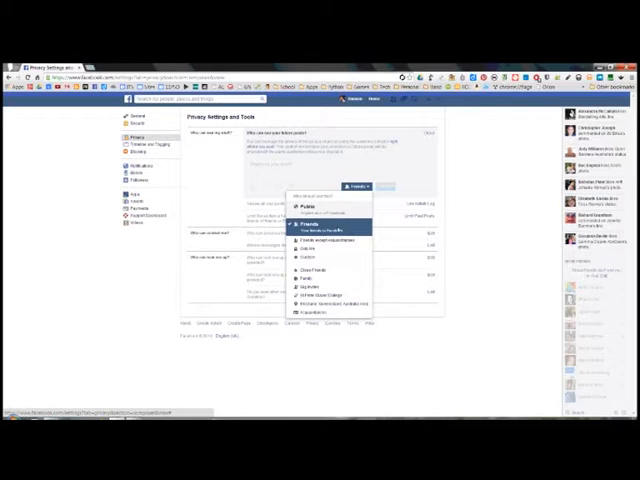
left_click(308, 224)
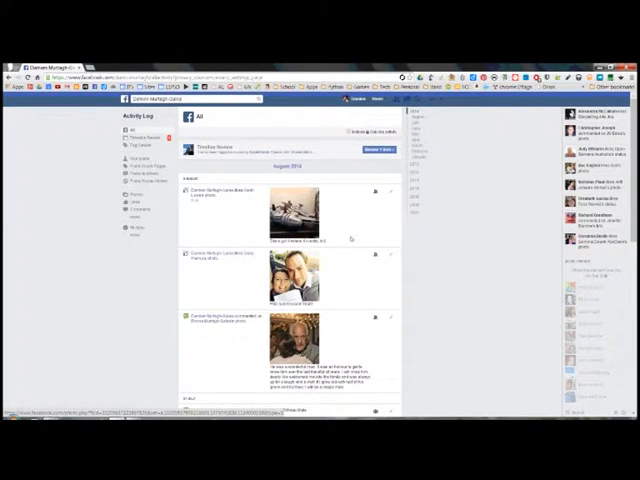
- Scroll through the Activity Log to review past posts and photos
scroll("down", 3)
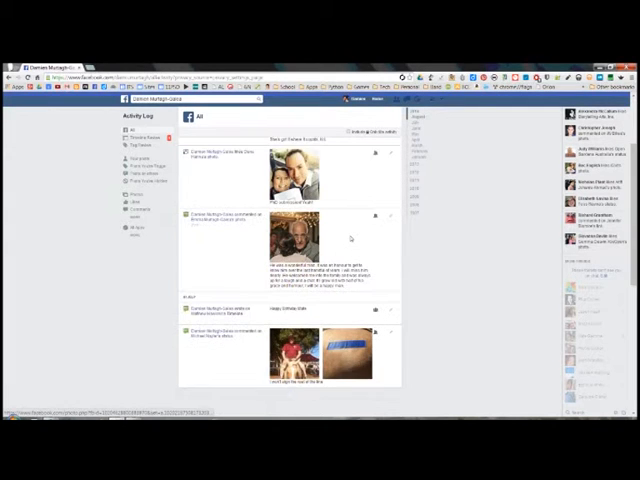
scroll("down", 3)
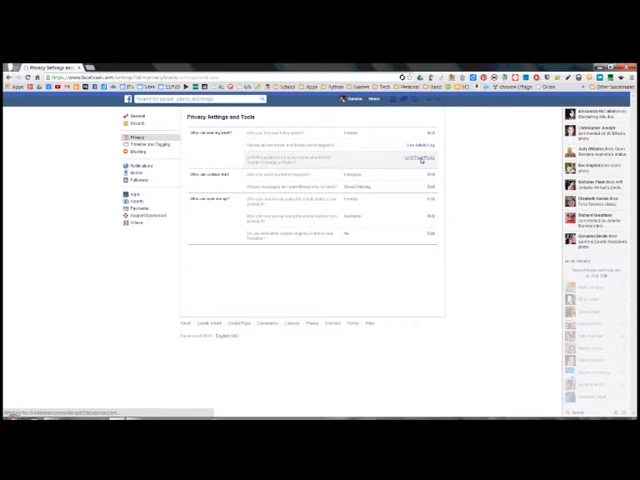
- Limit the audience of old Timeline posts to friends and confirm
left_click(418, 158)
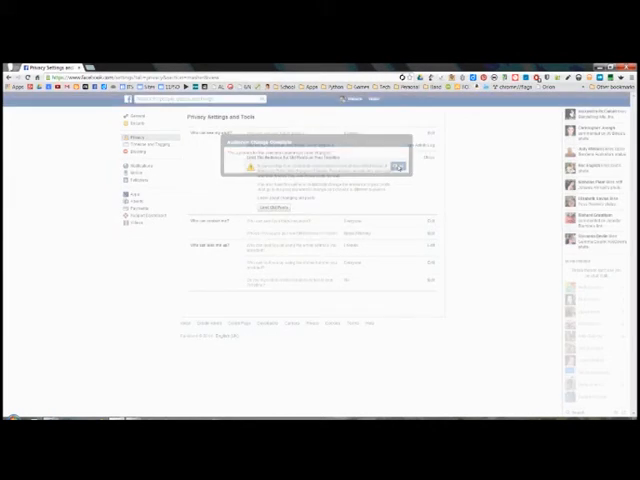
left_click(398, 168)
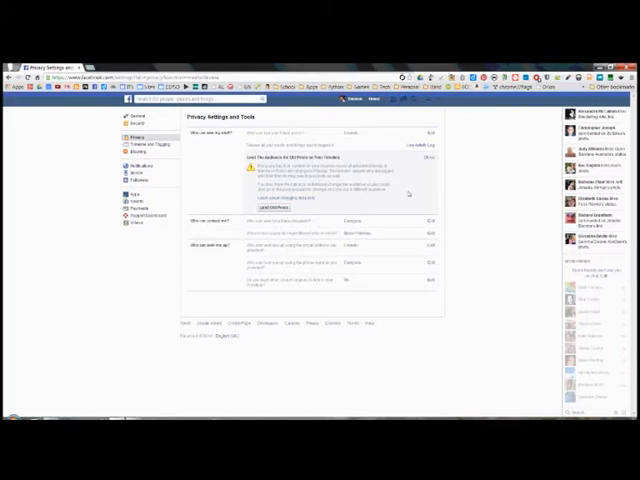
mouse_move(456, 204)
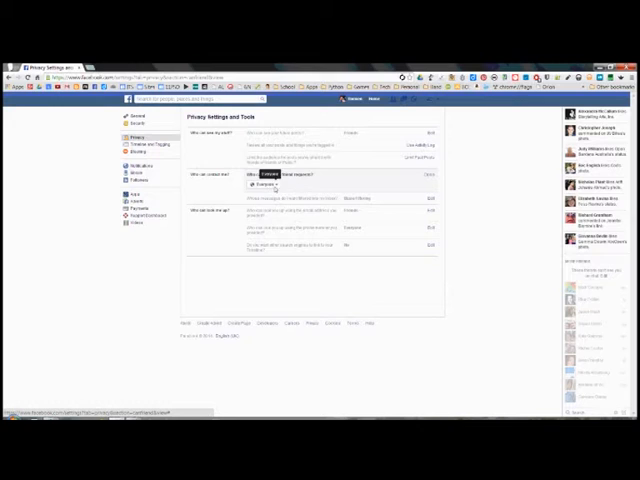
left_click(262, 184)
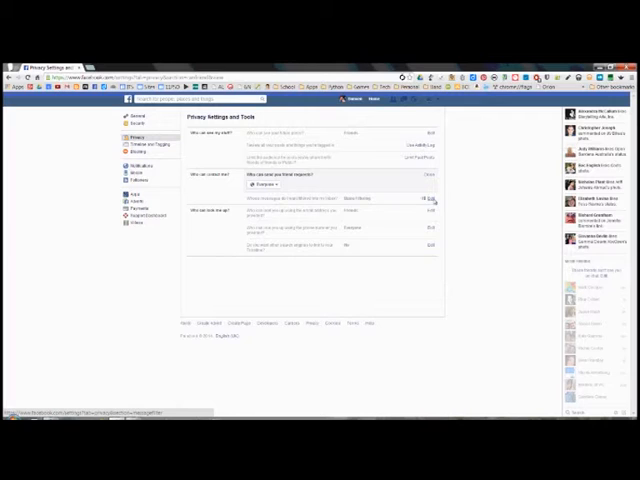
left_click(430, 196)
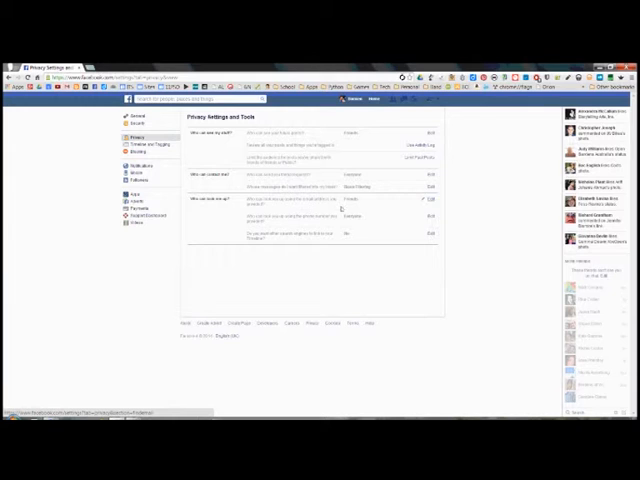
left_click(432, 188)
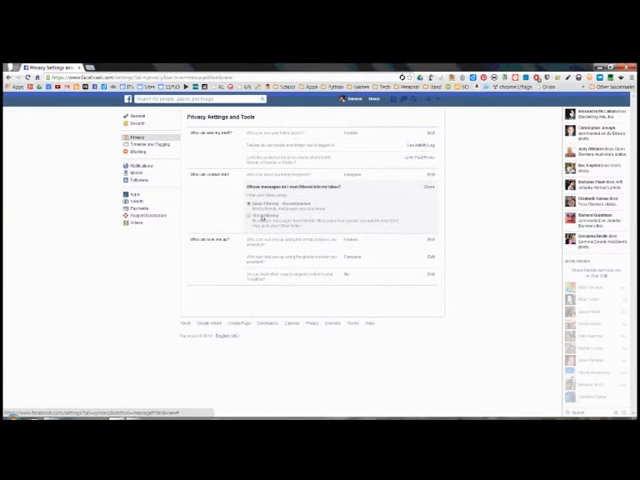
left_click(248, 216)
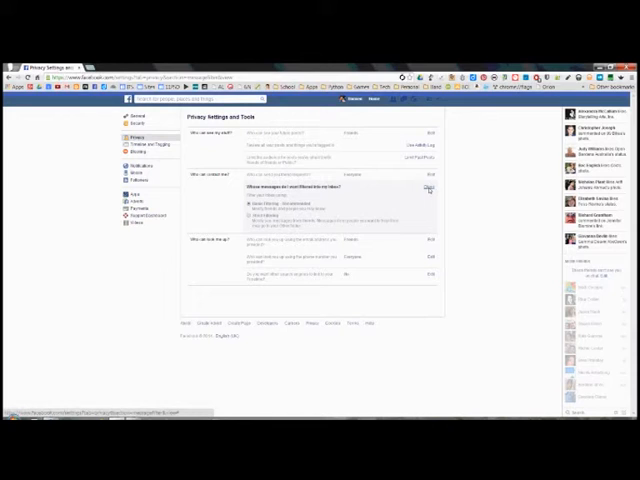
left_click(428, 188)
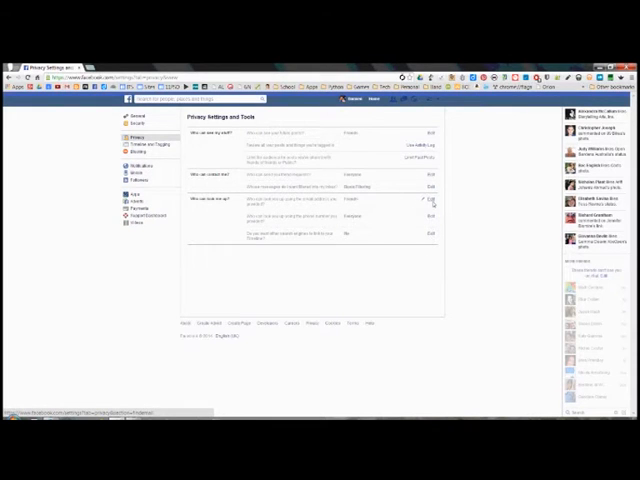
- Restrict email lookup audience and stop search engines linking to the Timeline
left_click(432, 200)
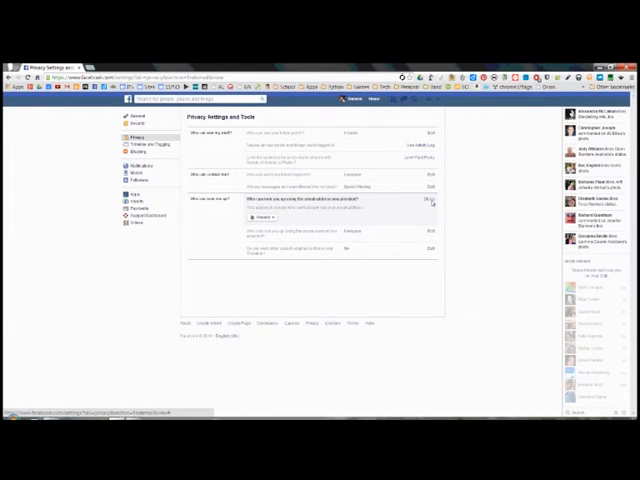
left_click(264, 216)
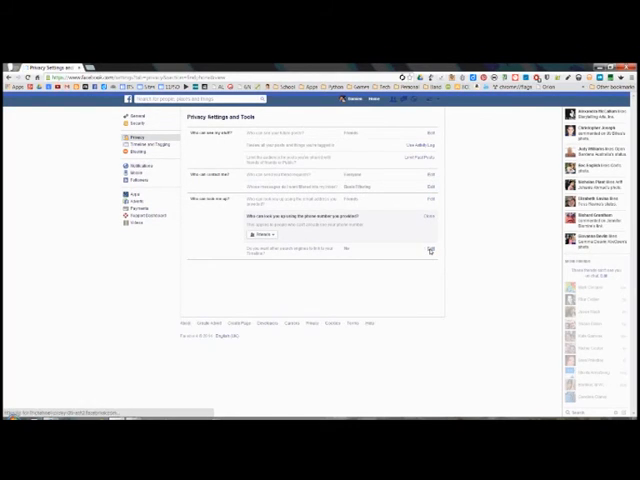
left_click(430, 250)
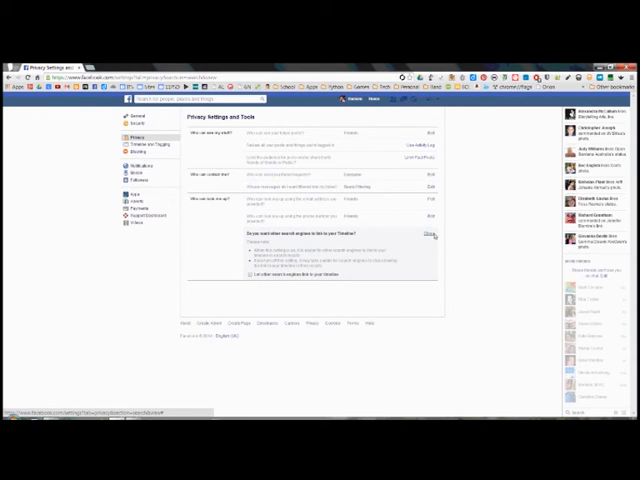
left_click(432, 232)
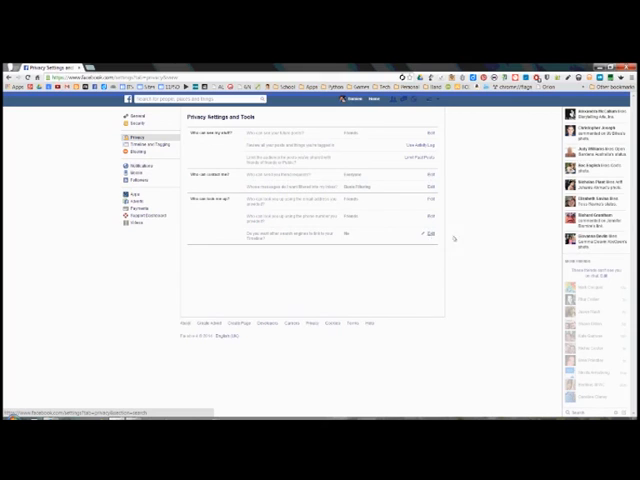